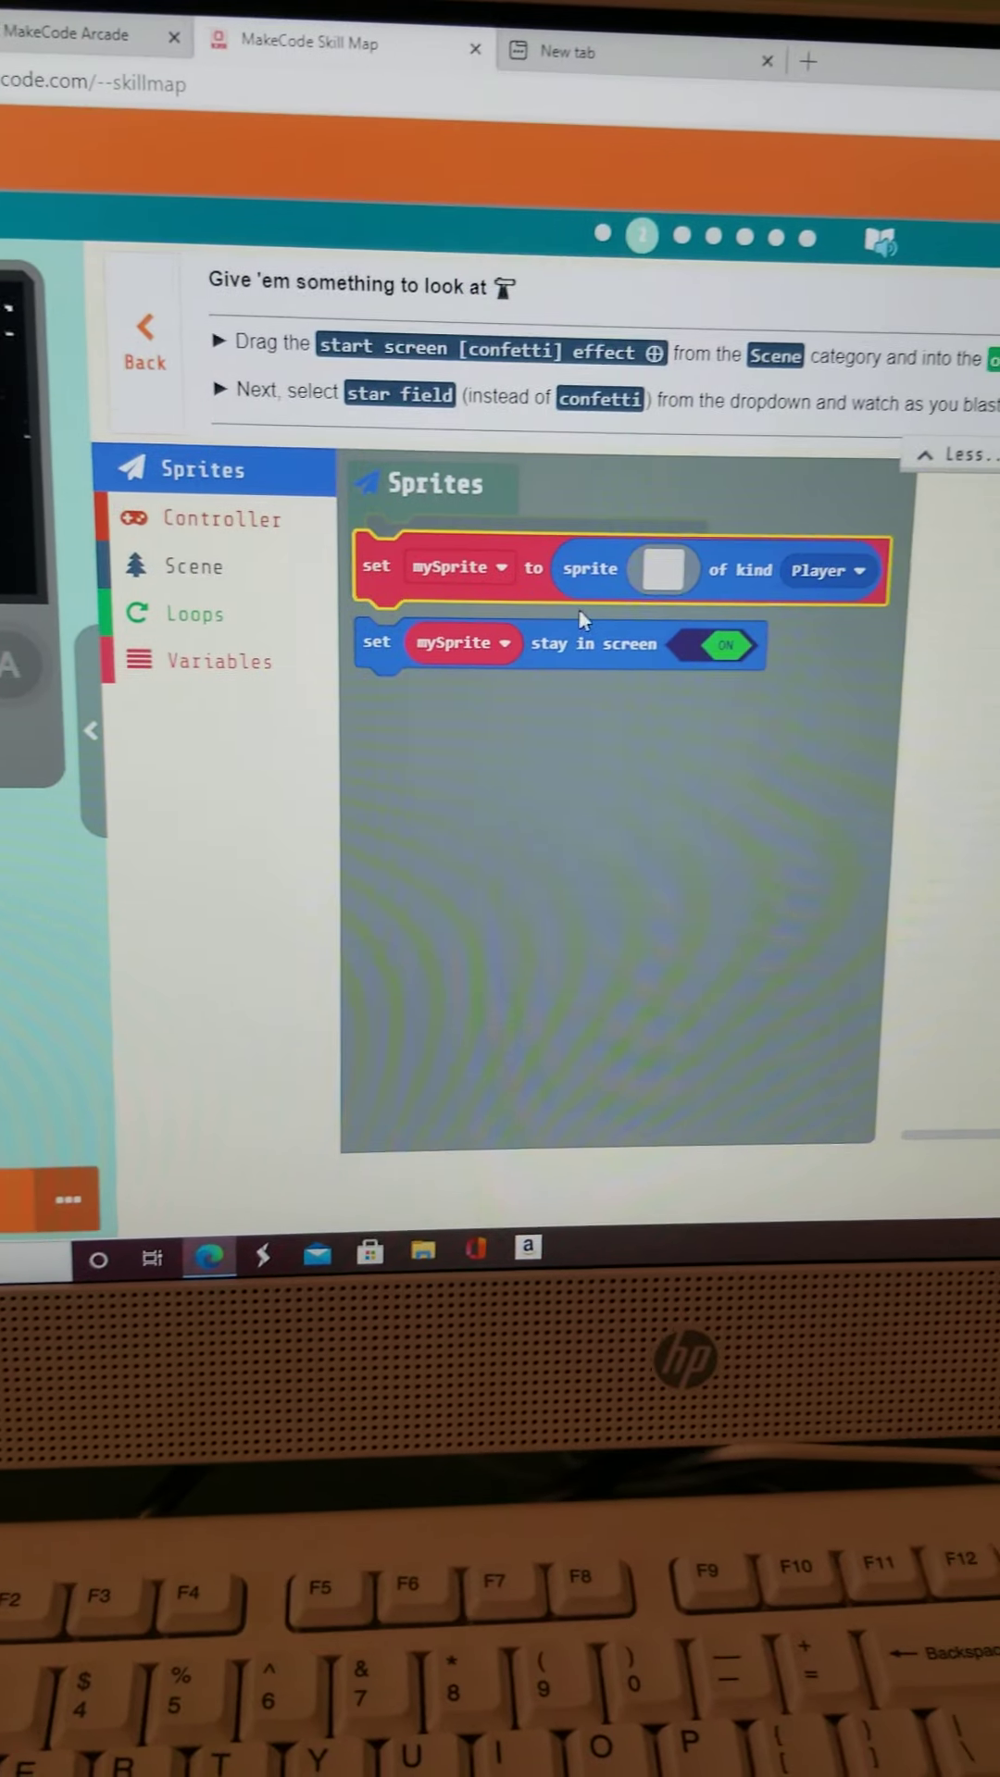
Step: Show the Controller category's blocks for moving the player sprite with buttons
click(222, 518)
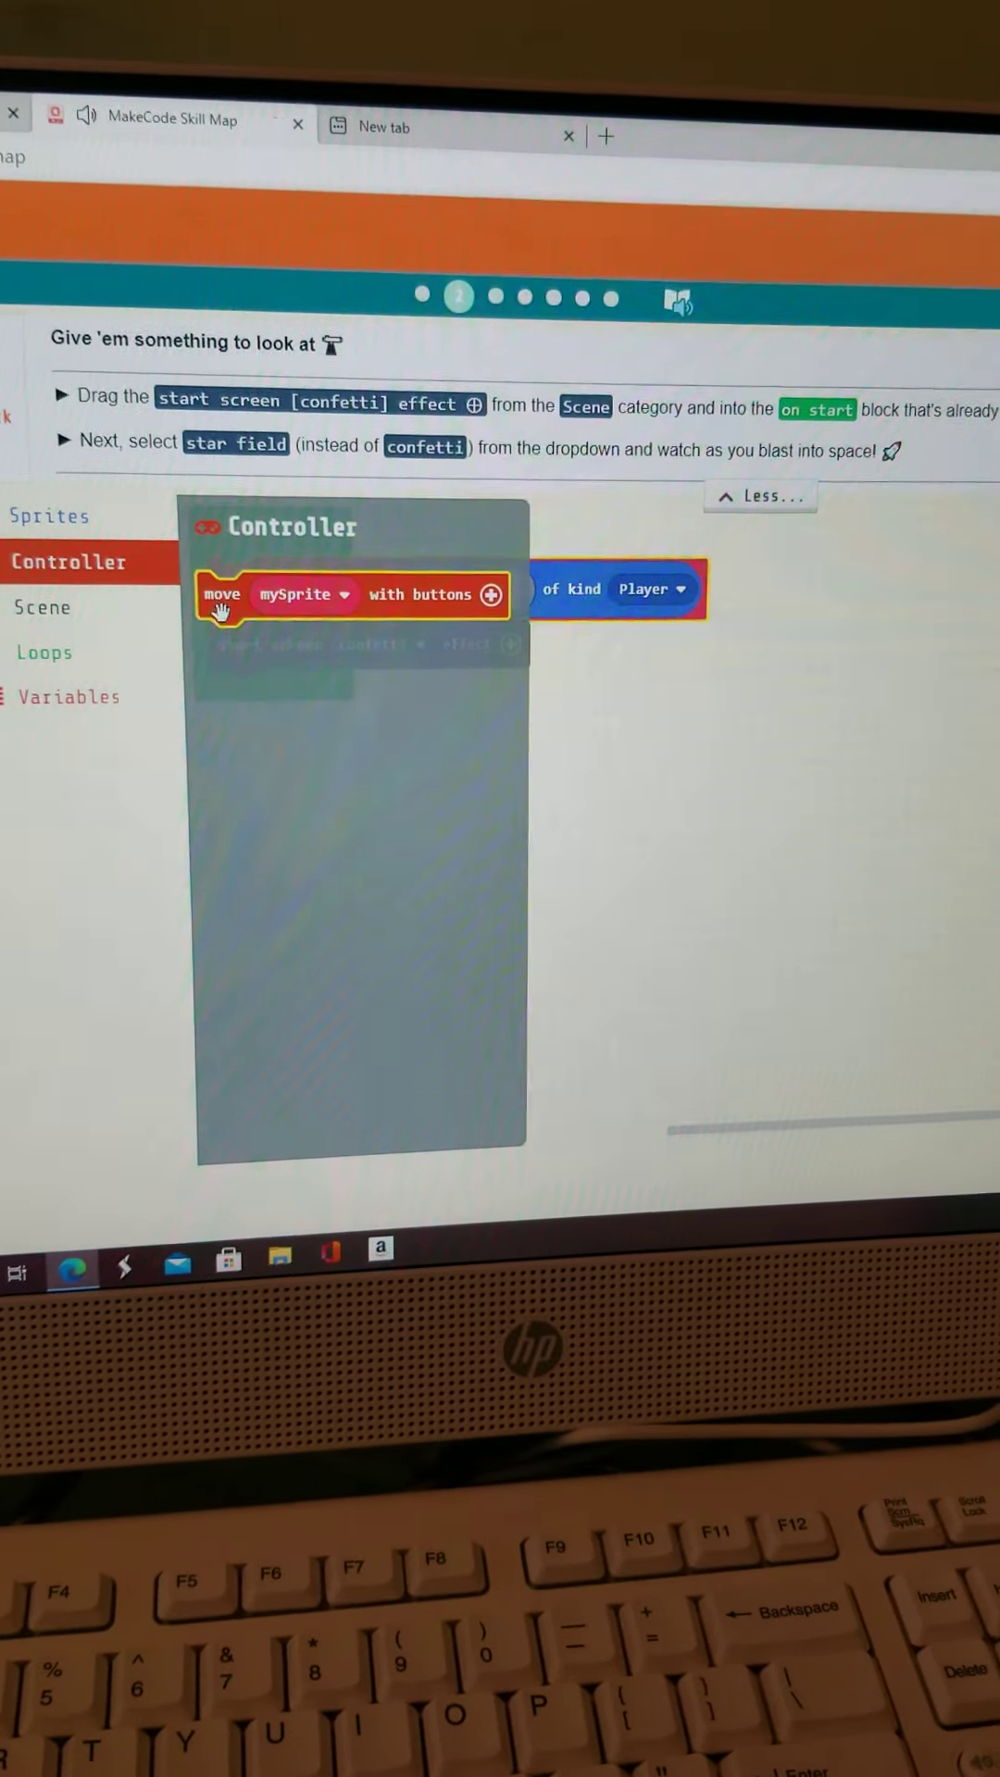